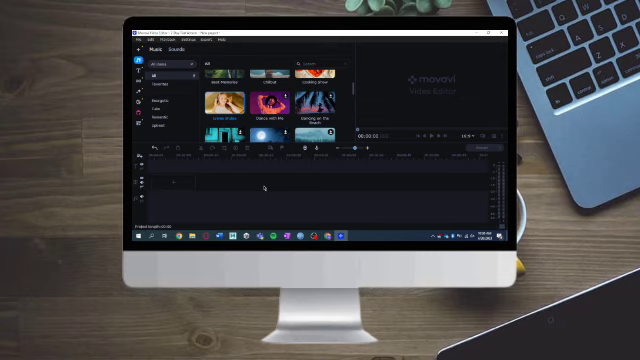
Drag the city sunset clip left until it butts against the end of the first clip
scroll(down, 3)
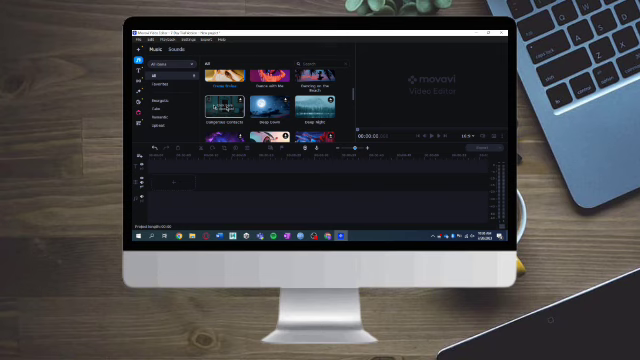
click(185, 48)
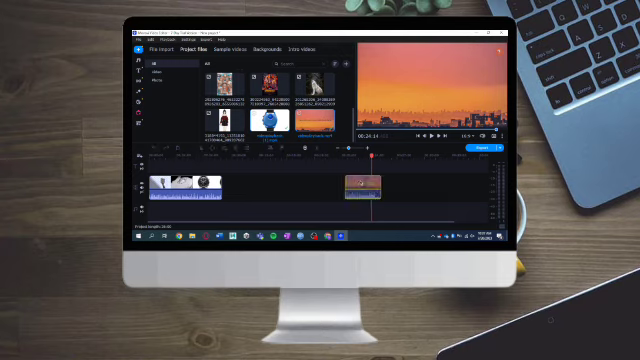
drag(360, 180, 235, 180)
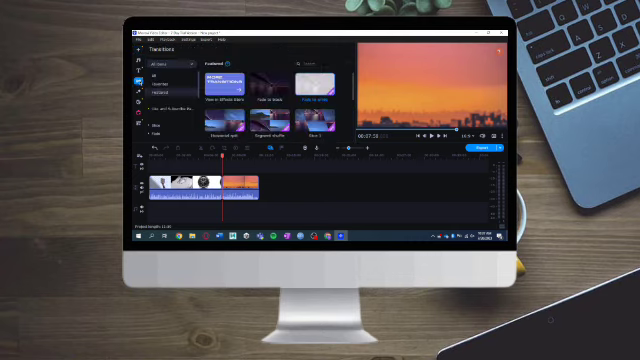
Scroll through the Featured transitions in the Transitions library
scroll(down, 3)
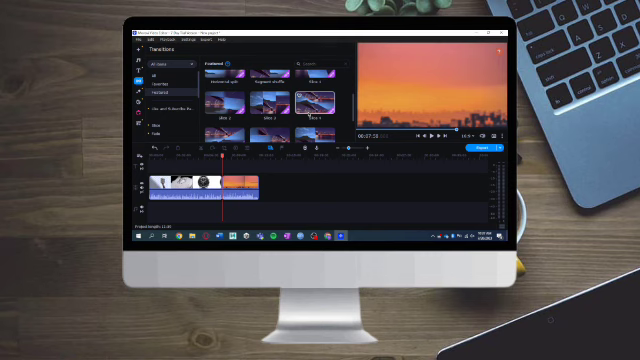
scroll(down, 3)
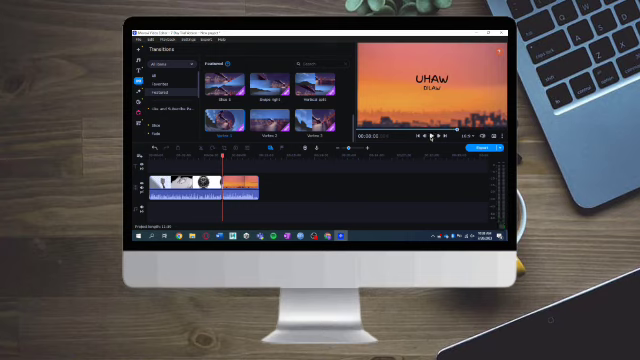
Play the edited sequence with the Vortex transition in the preview player
click(428, 137)
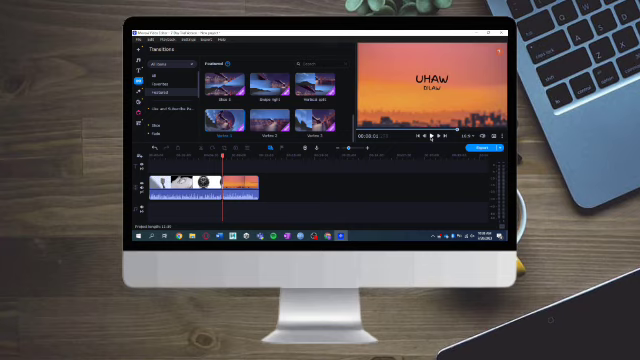